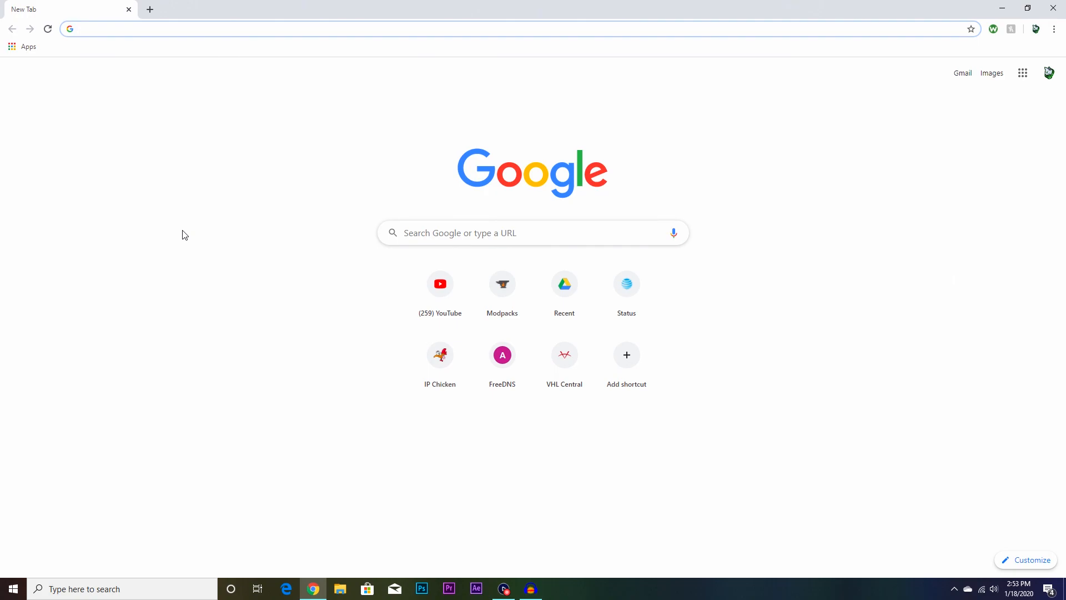
Step: Search Google for "optifine" and open the optifine.net result
text(optifine&oq=optifine&aqs=chrome..69i60j69i57j0l5j69i60.5141j0j7&sourceid=chrome&ie=UTF-8)
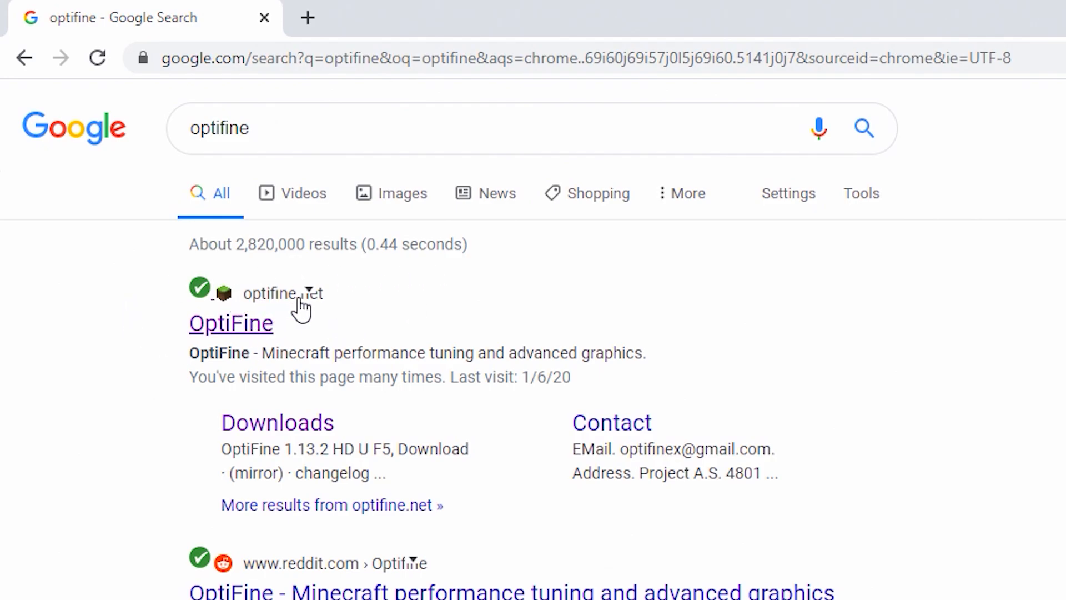
click(231, 322)
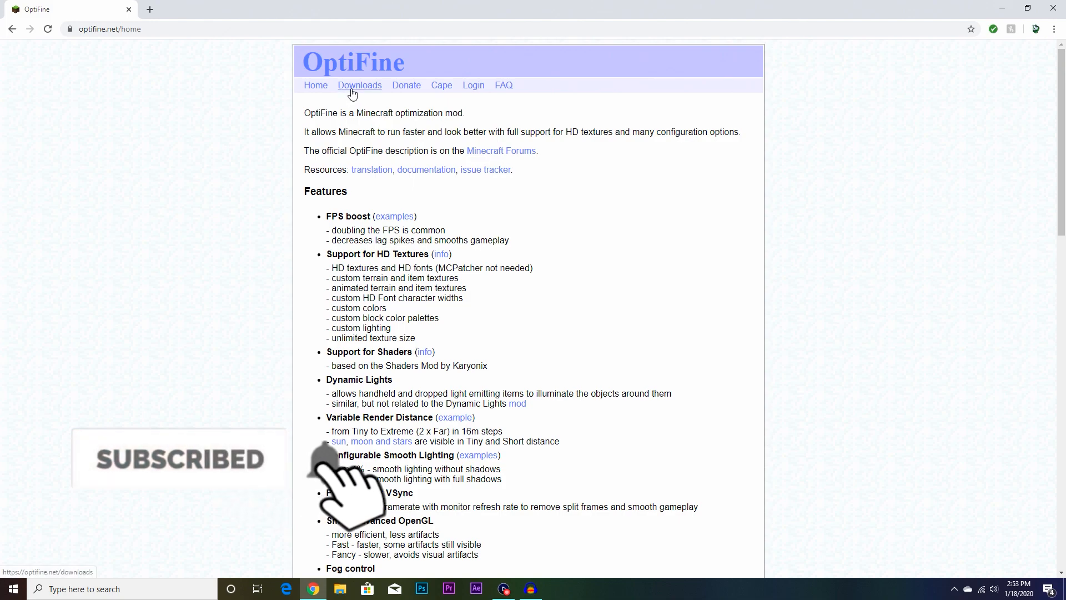
Step: Go to the Downloads page and scroll to the Minecraft 1.14.4 section
click(360, 84)
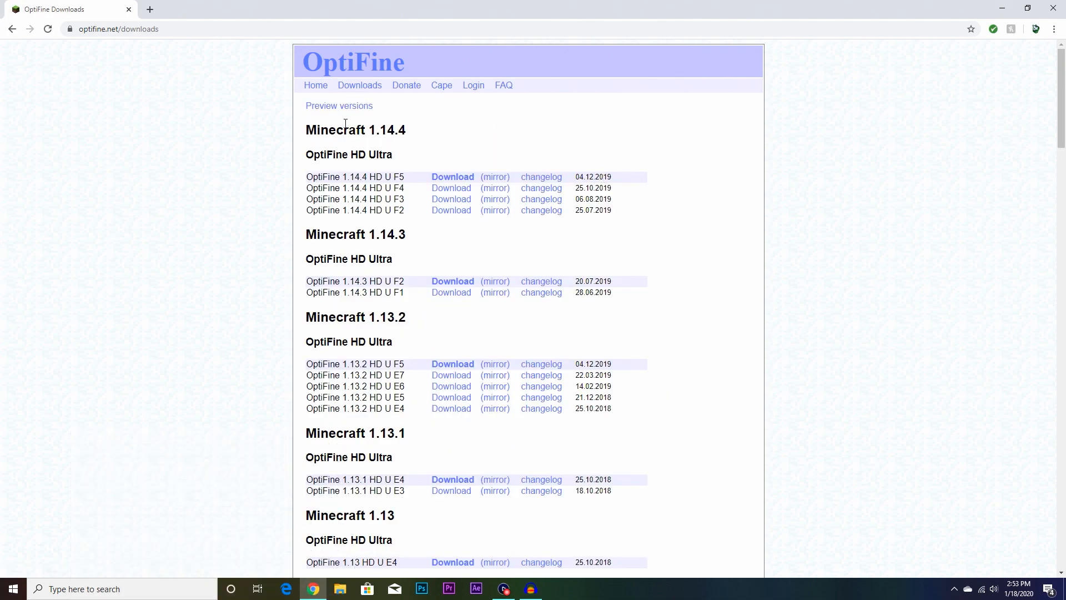
scroll(down, 3)
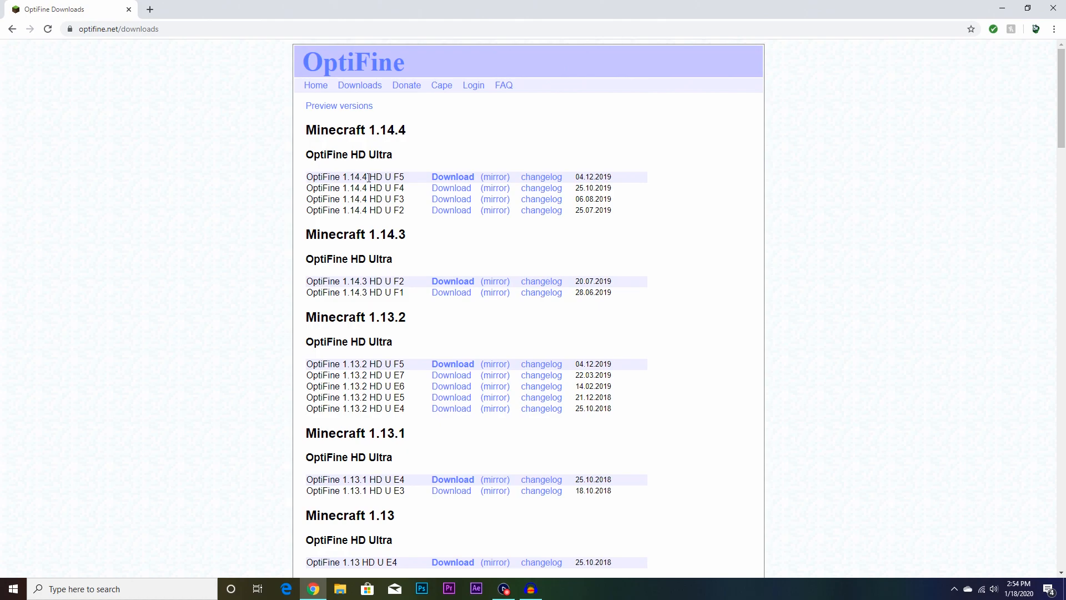
mouse_move(453, 178)
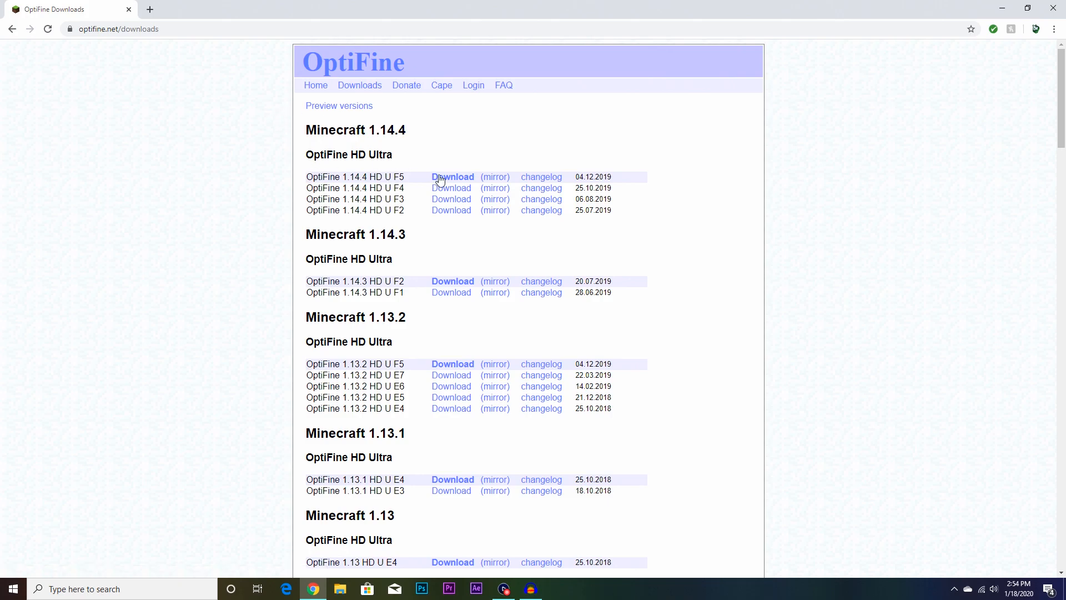
Step: Start the OptiFine 1.14.4 HD U F5 download and skip the adfoc.us advertisement
click(452, 177)
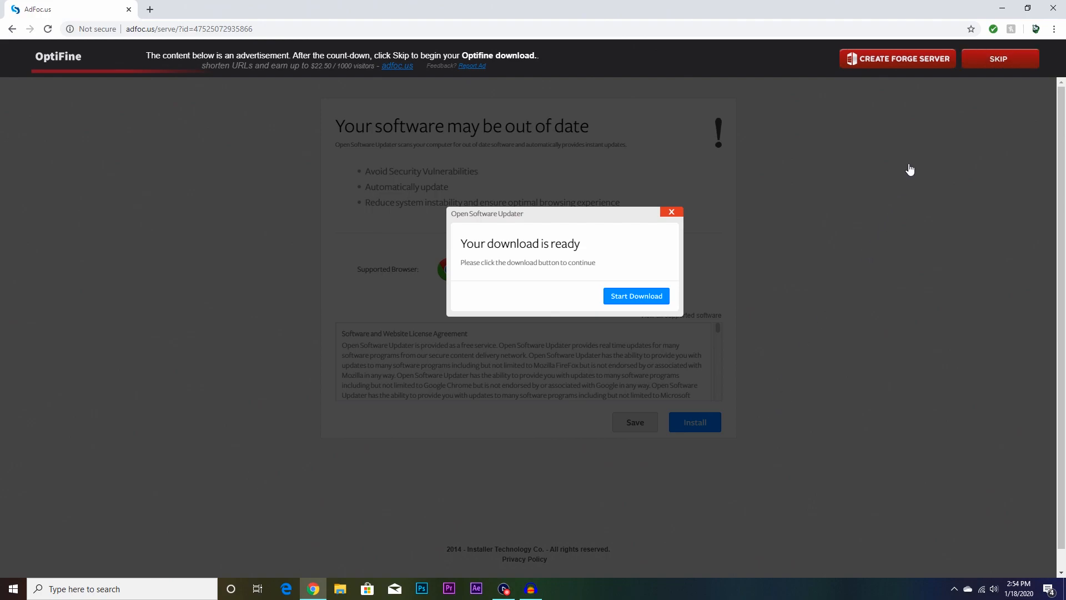
mouse_move(556, 138)
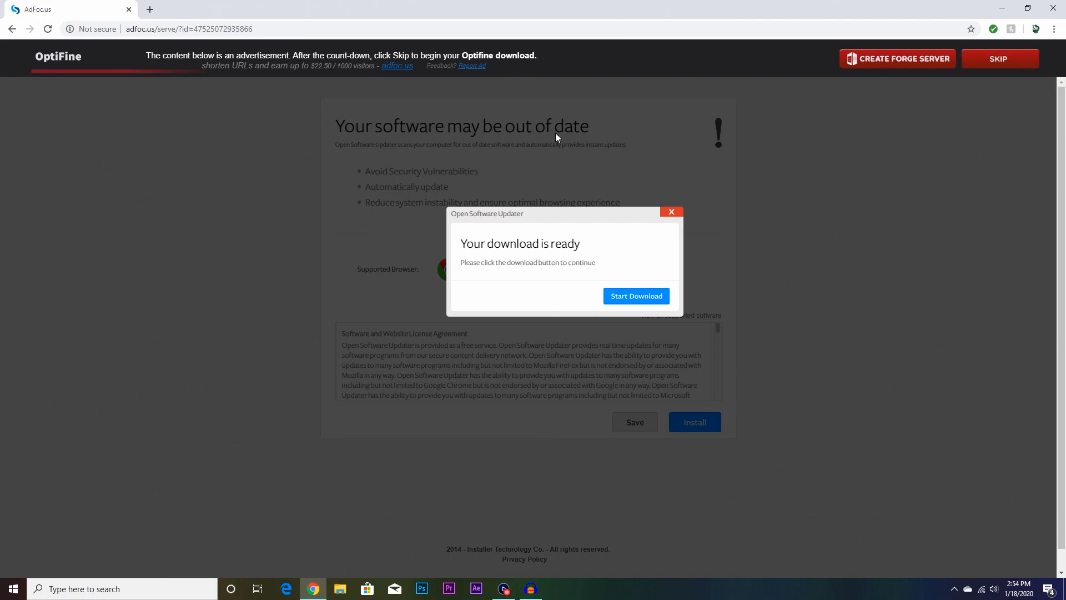
mouse_move(1011, 114)
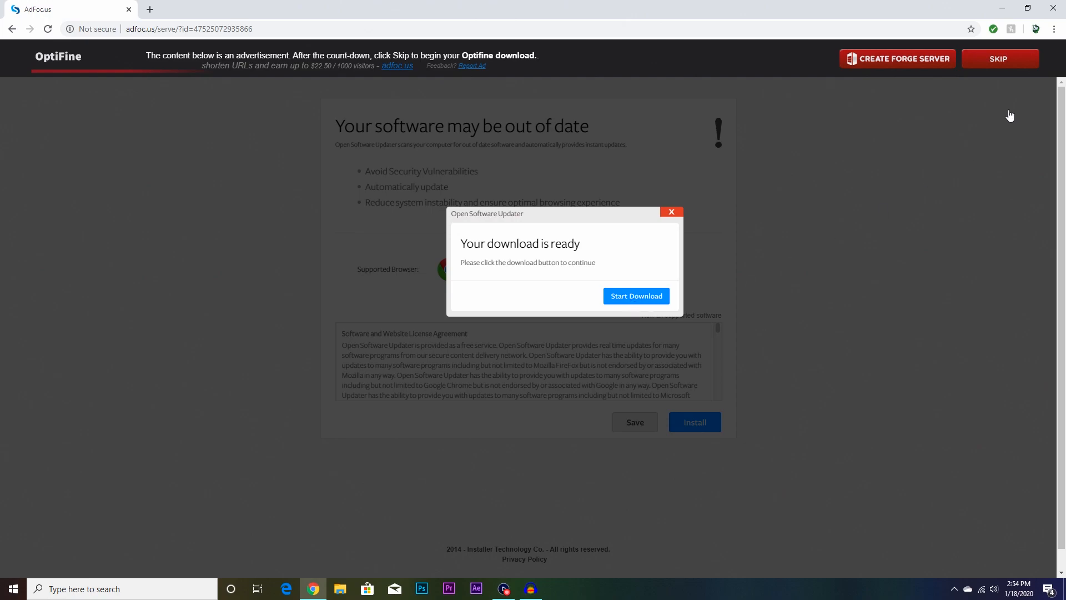
click(998, 59)
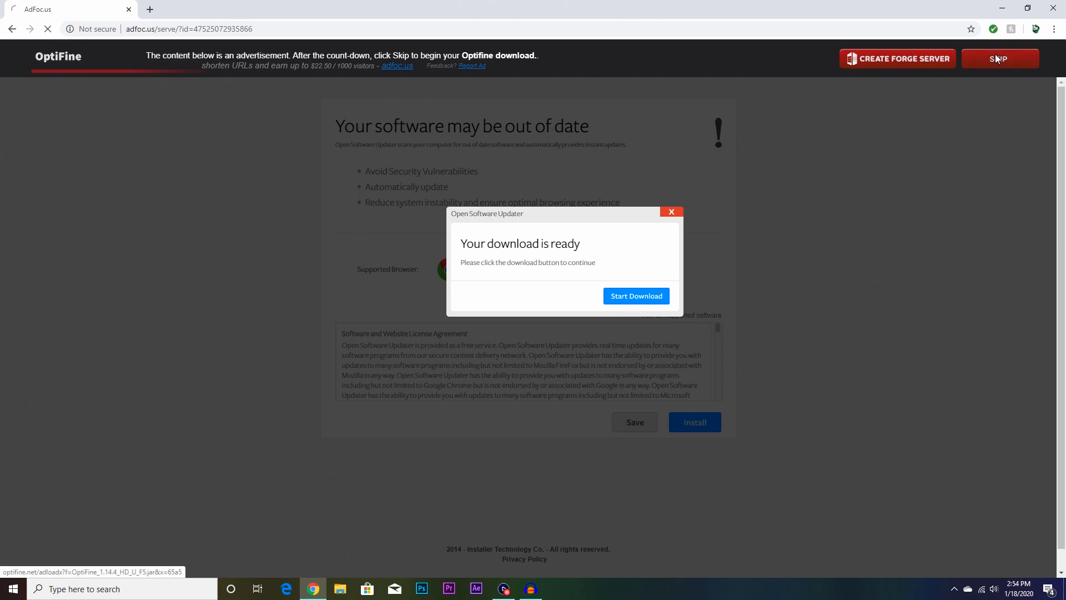
click(999, 58)
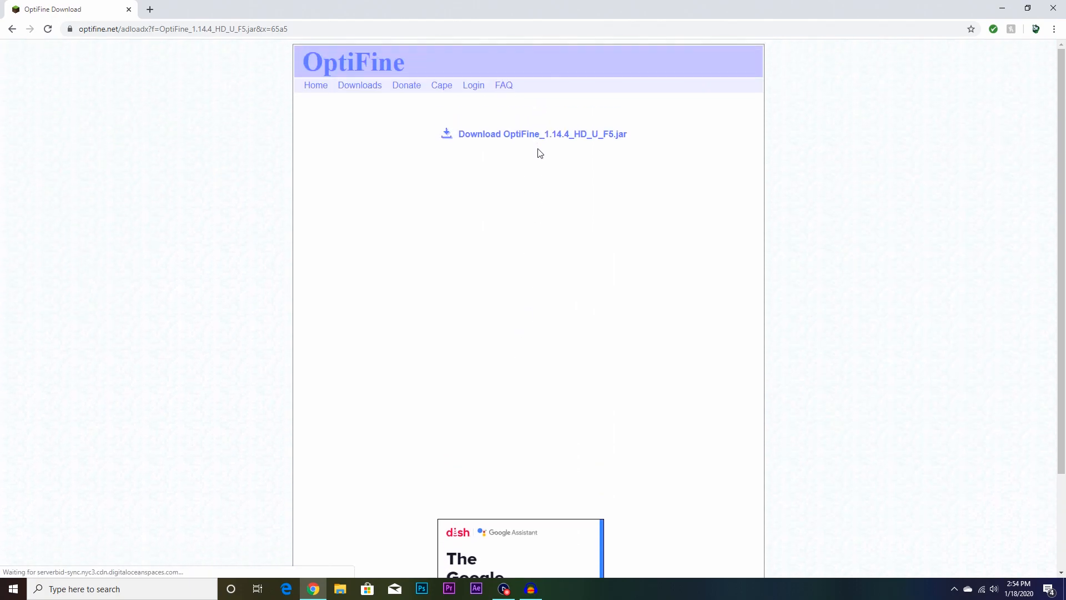
Step: Download OptiFine_1.14.4_HD_U_F5.jar, close the ad tab, keep the file despite the warning, and close Chrome
click(562, 133)
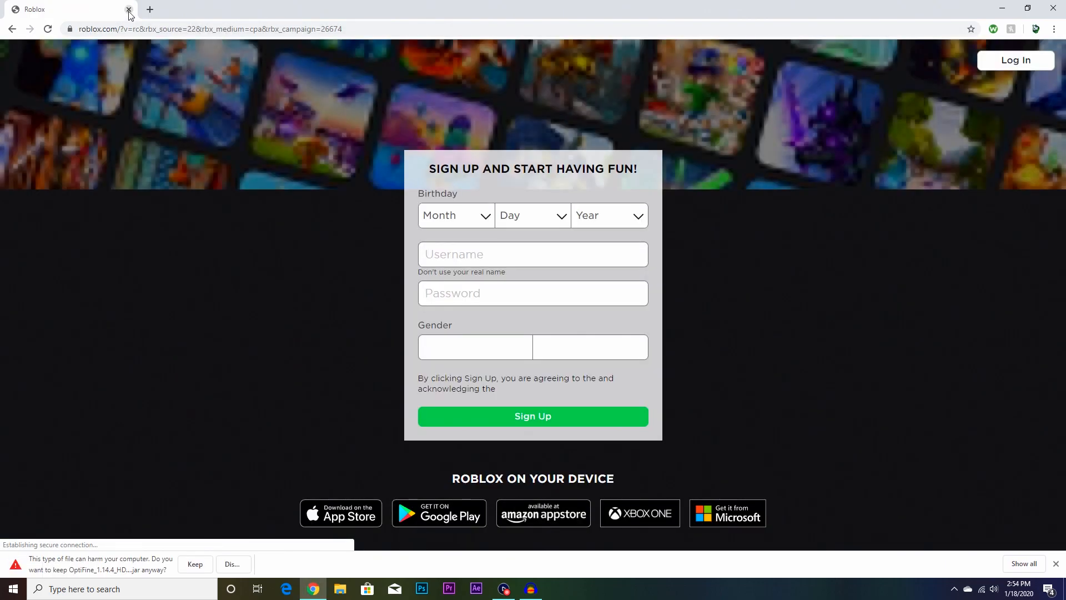
click(127, 9)
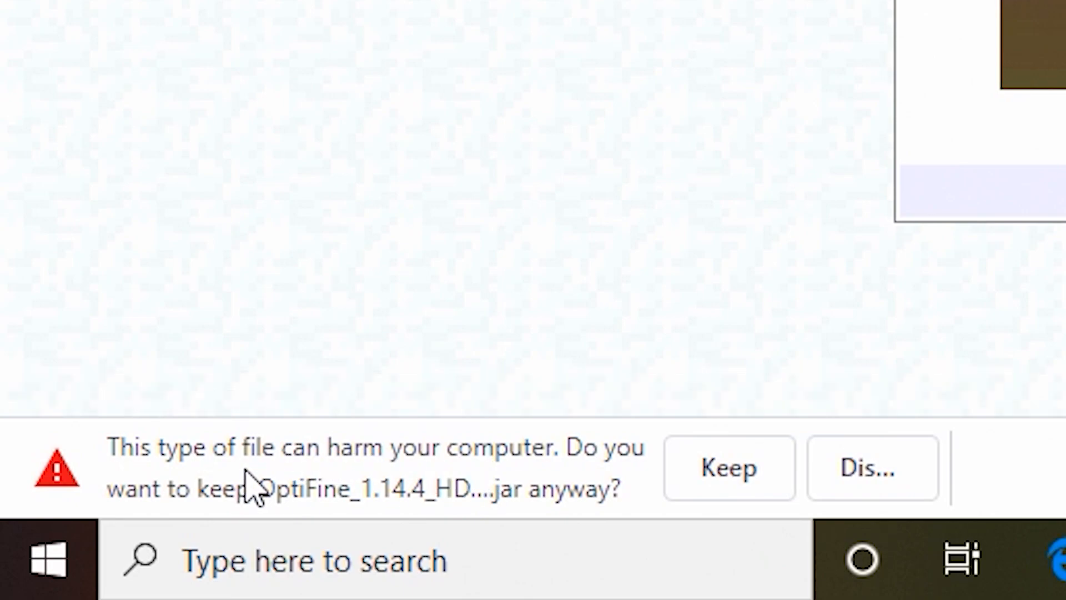
mouse_move(463, 507)
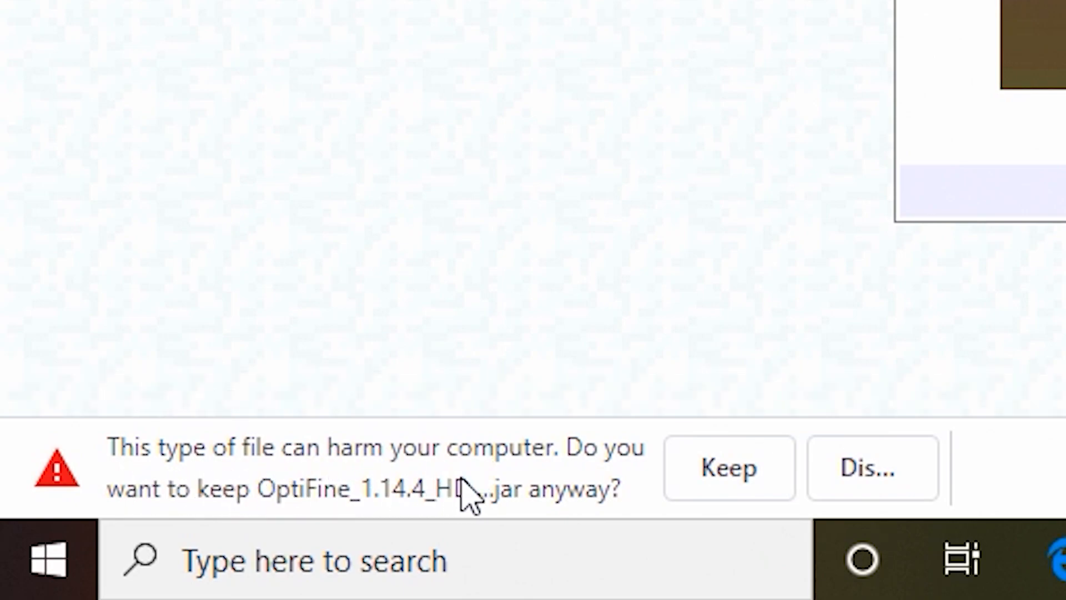
mouse_move(596, 517)
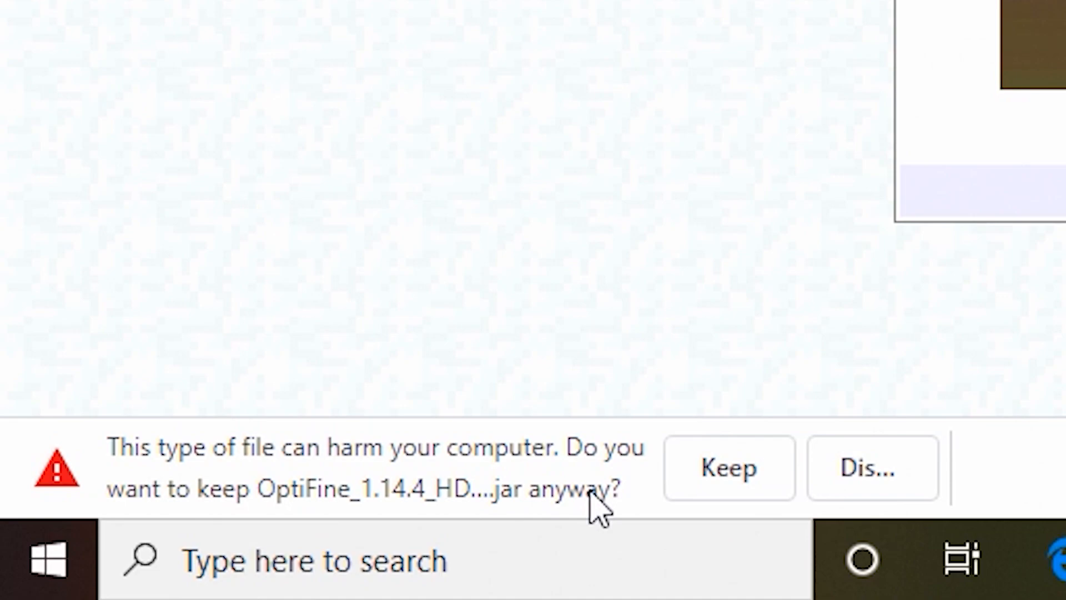
mouse_move(792, 488)
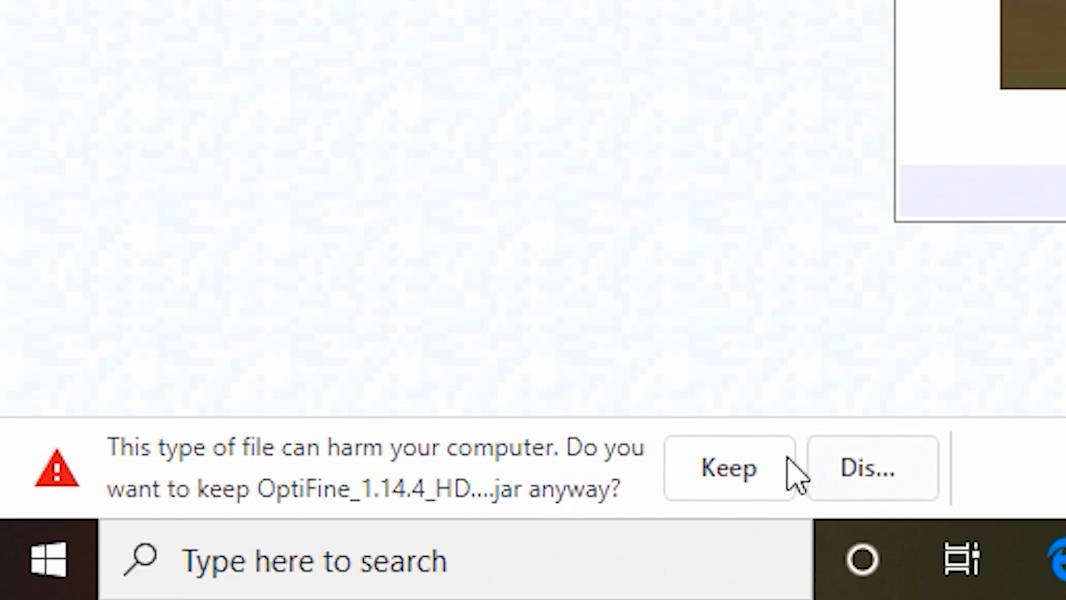
click(729, 468)
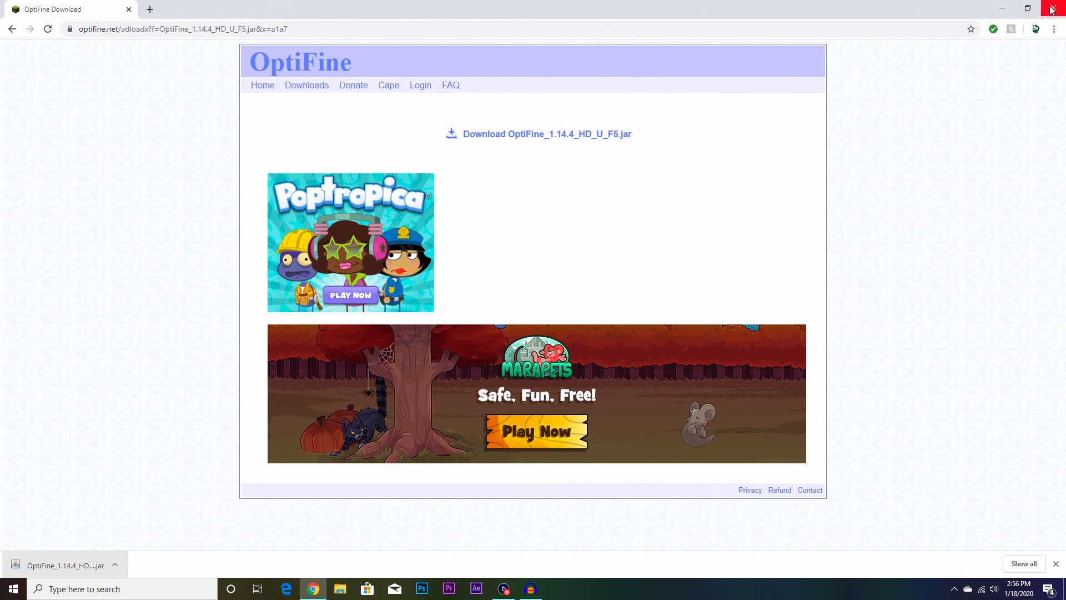
click(1054, 5)
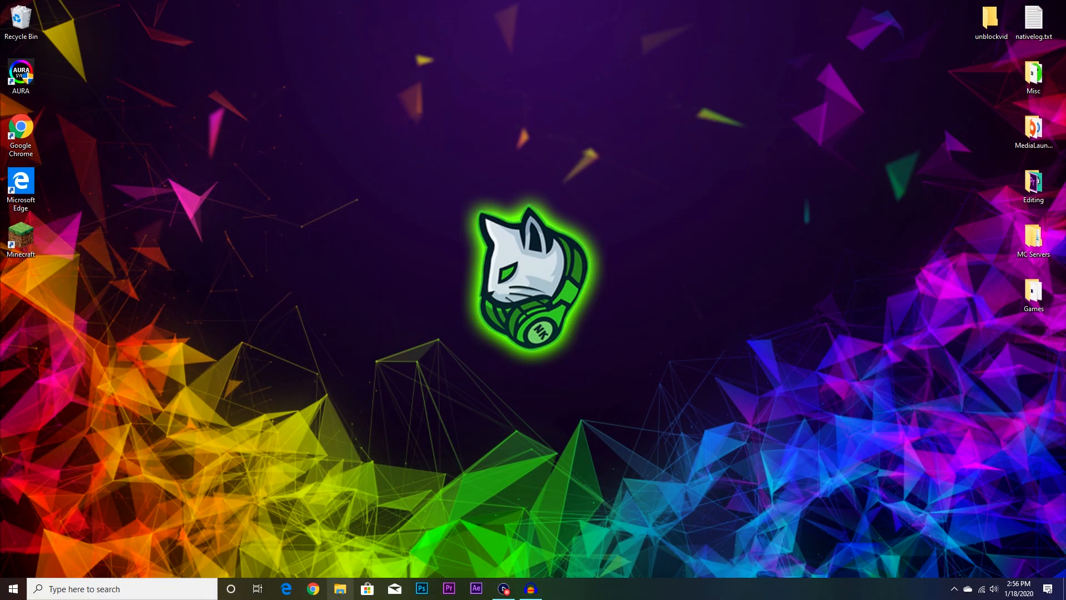
Step: Run OptiFine_1.14.4_HD_U_F5.jar from the Downloads folder to launch its installer
click(339, 589)
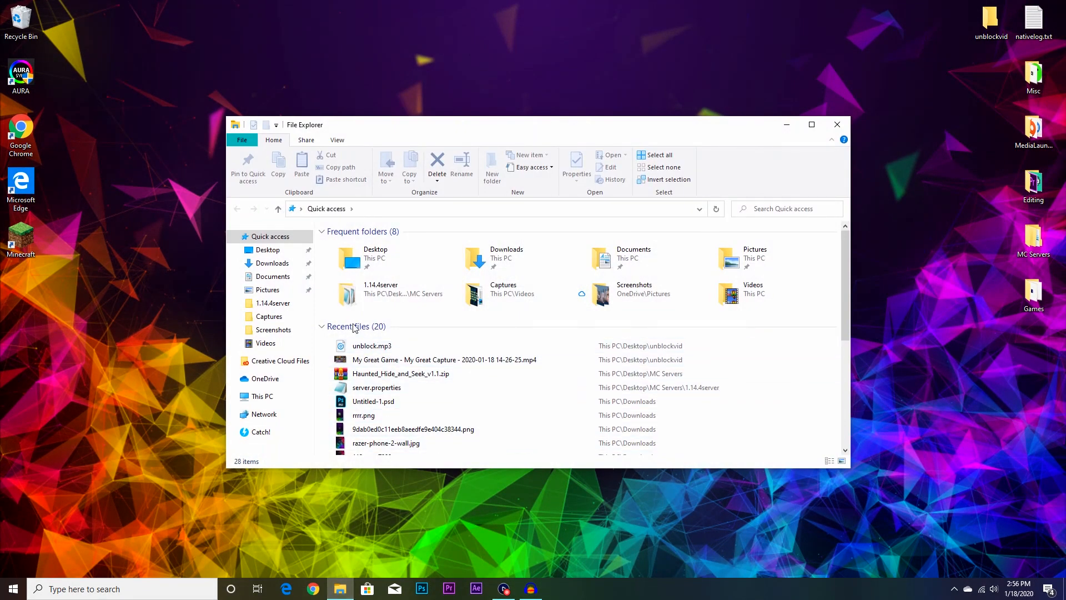
click(272, 263)
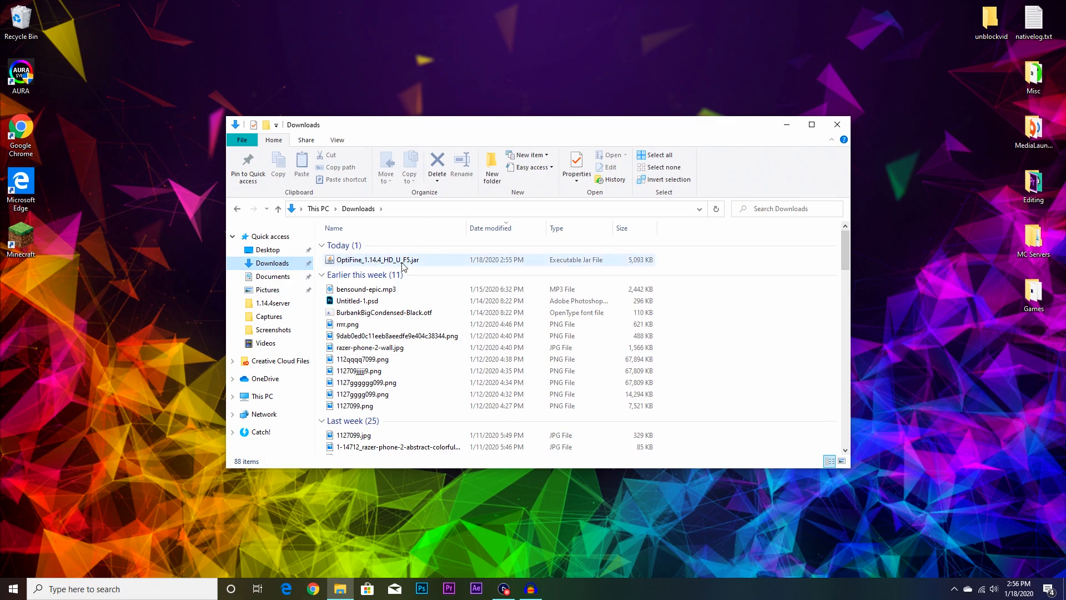
mouse_move(418, 262)
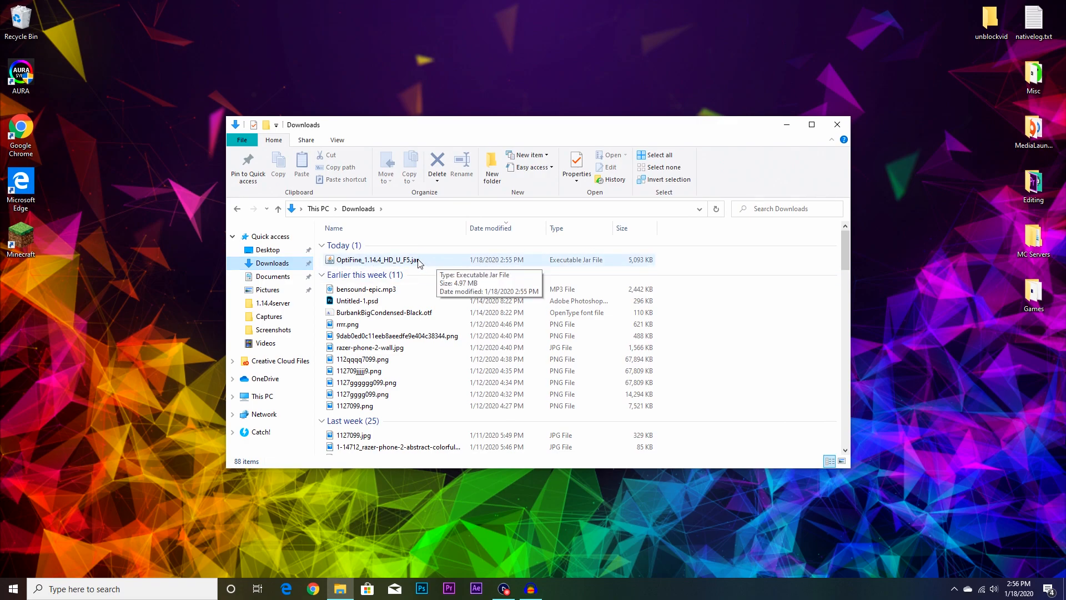
click(377, 260)
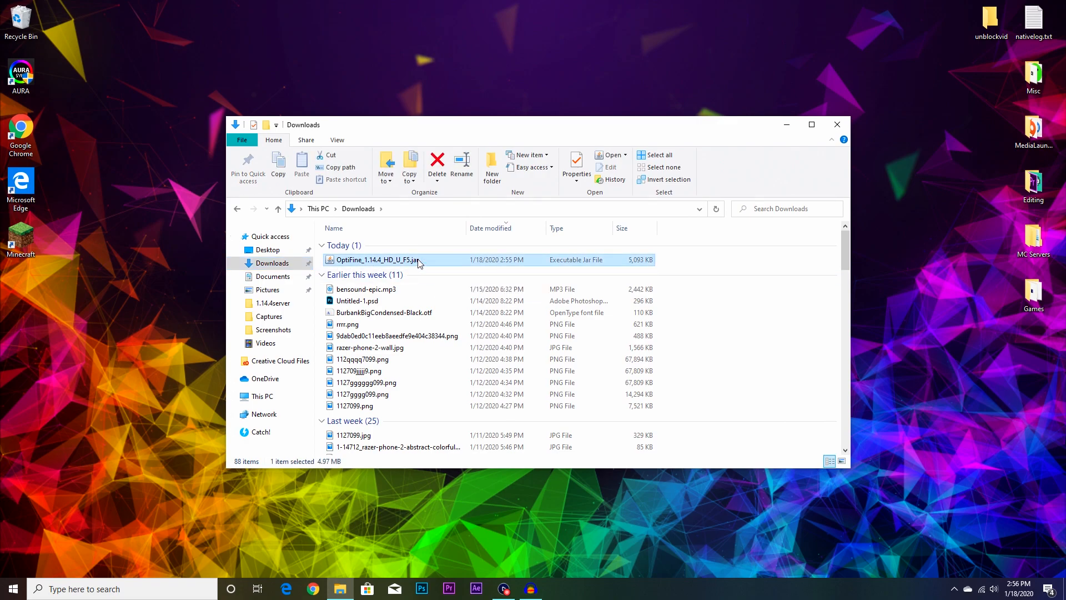
double_click(373, 260)
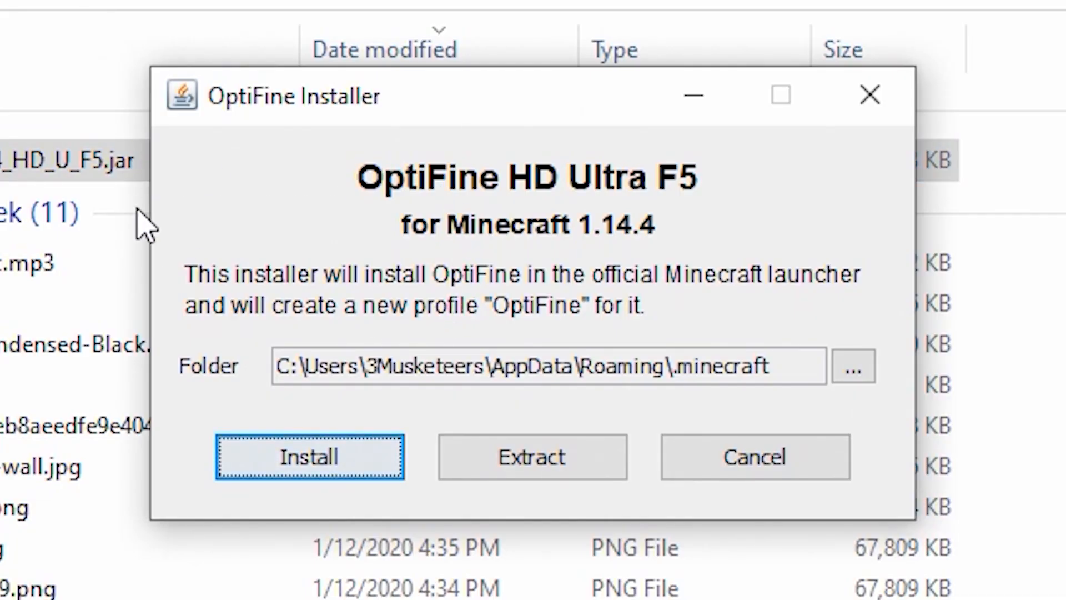
mouse_move(447, 424)
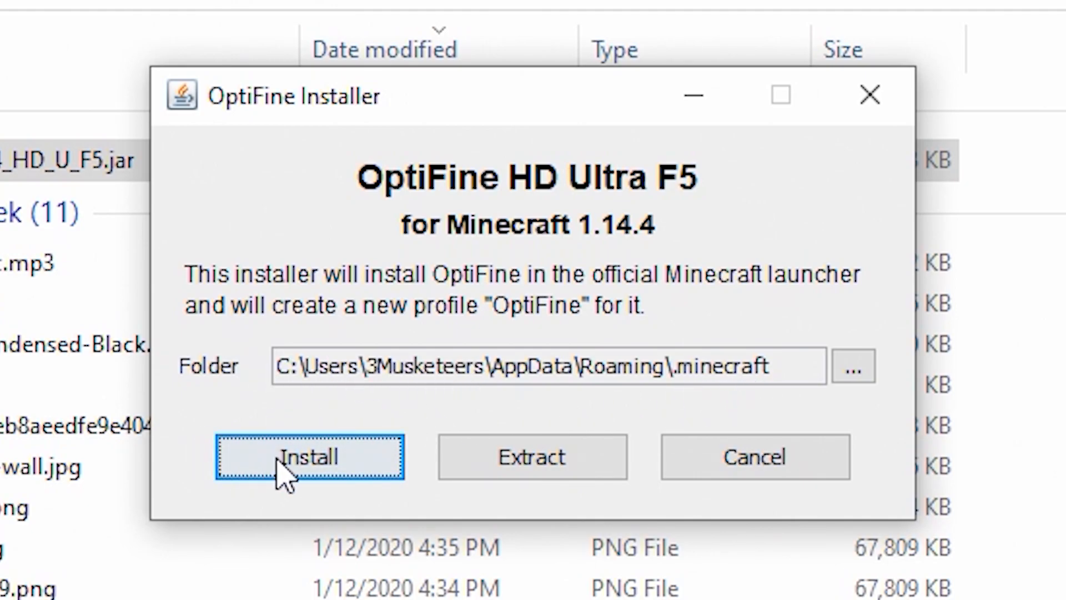
Step: Install OptiFine into the .minecraft folder and dismiss the success message
click(309, 457)
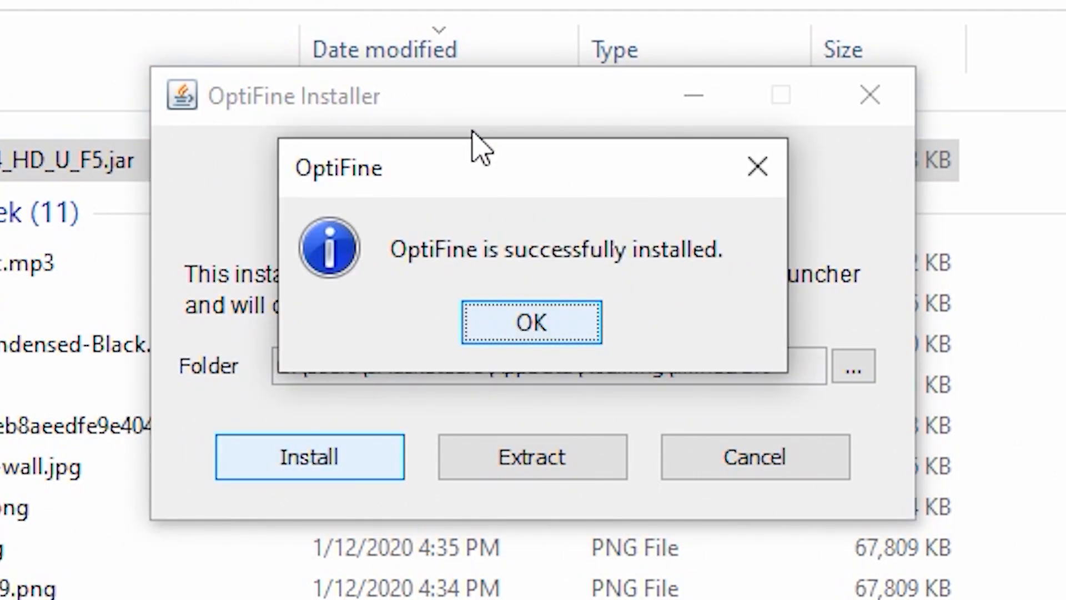
mouse_move(639, 300)
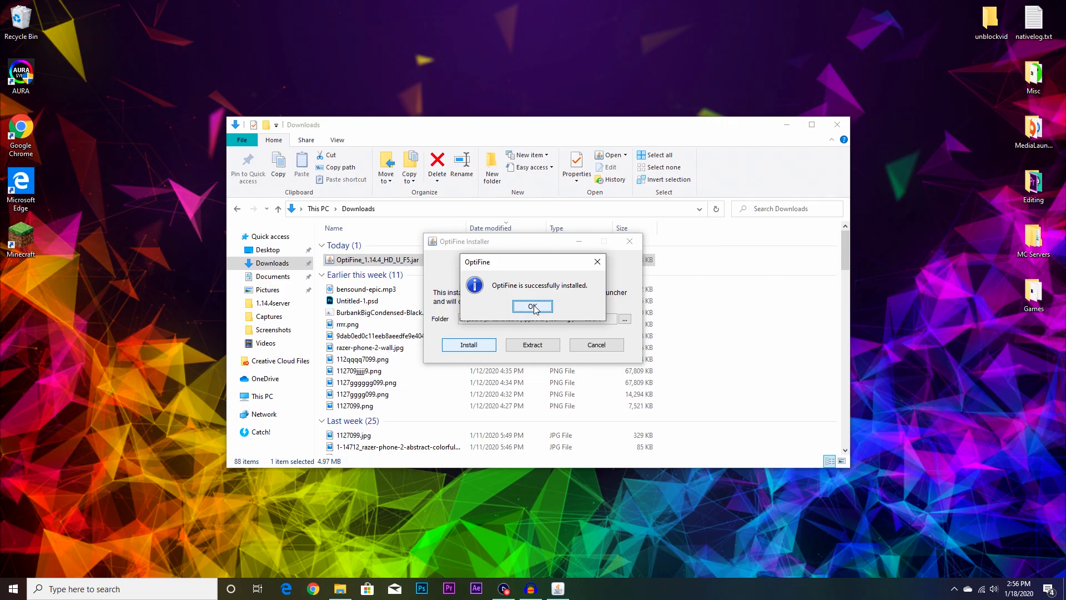
click(533, 307)
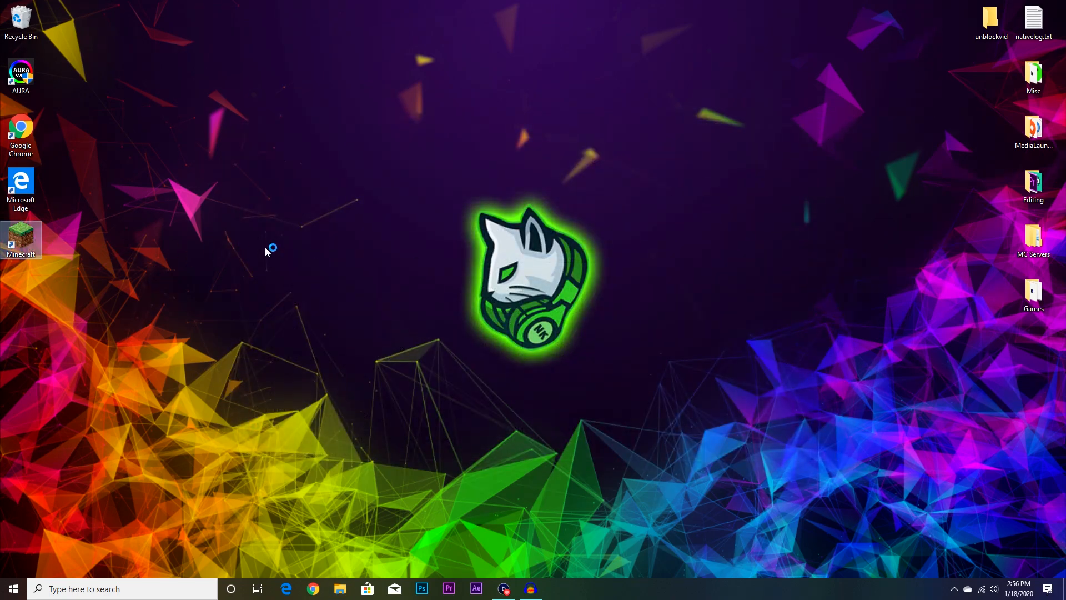
Step: Create a launcher installation named "srdfhugvhufbgbv" using release 1.14.4-OptiFine_HD_U_F5
double_click(20, 237)
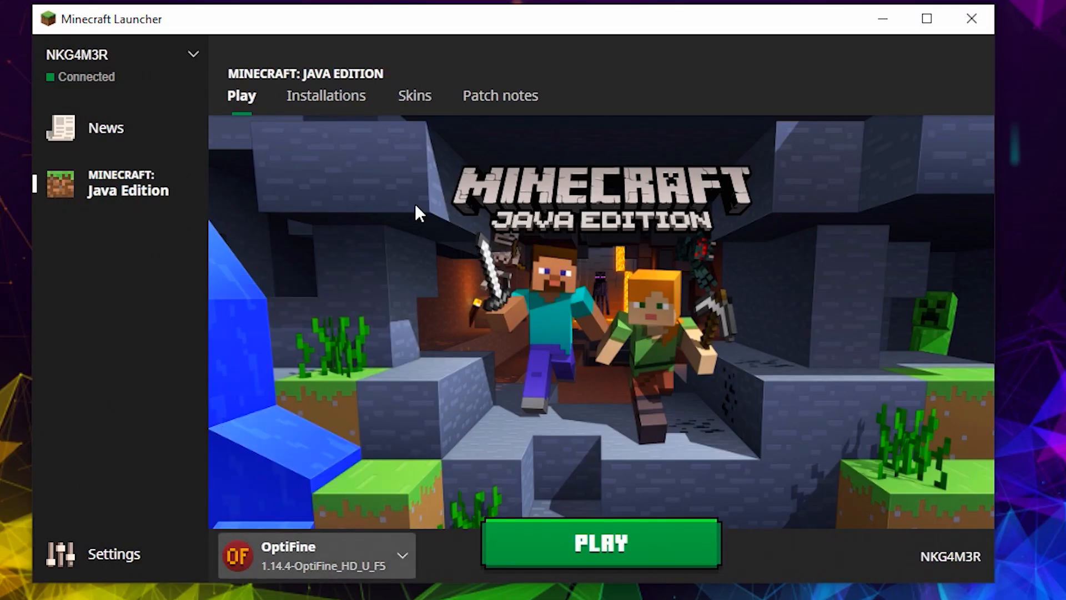
click(326, 96)
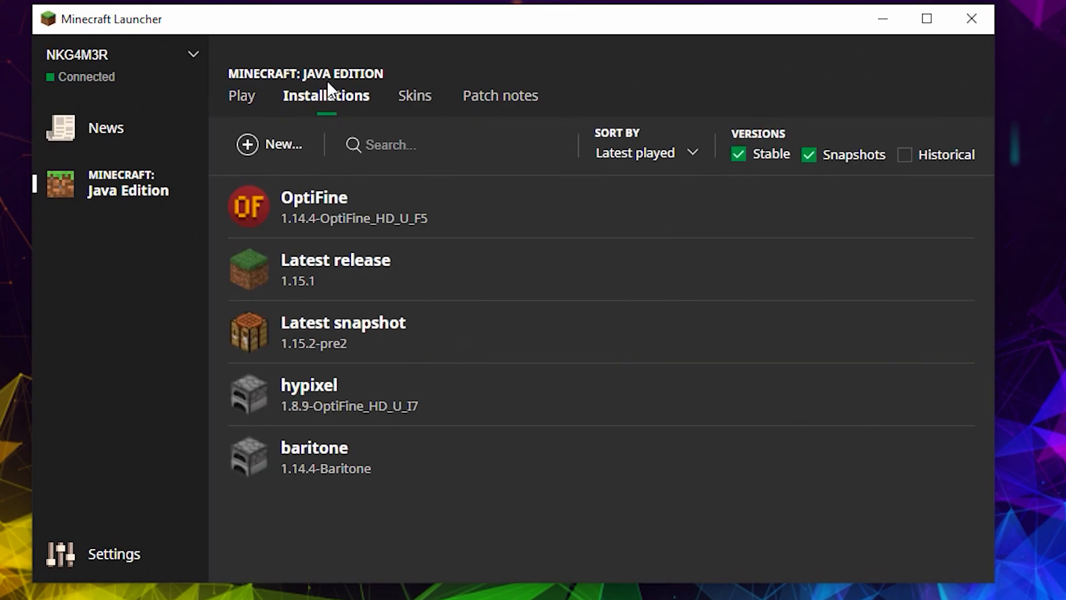
click(248, 144)
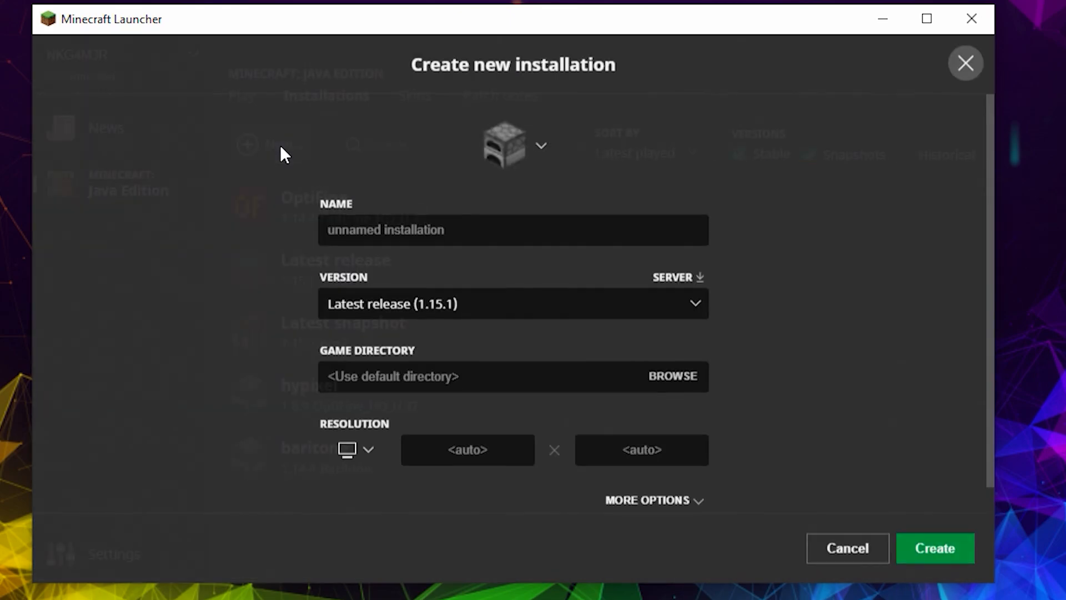
text(srdfhugvhufbgbv)
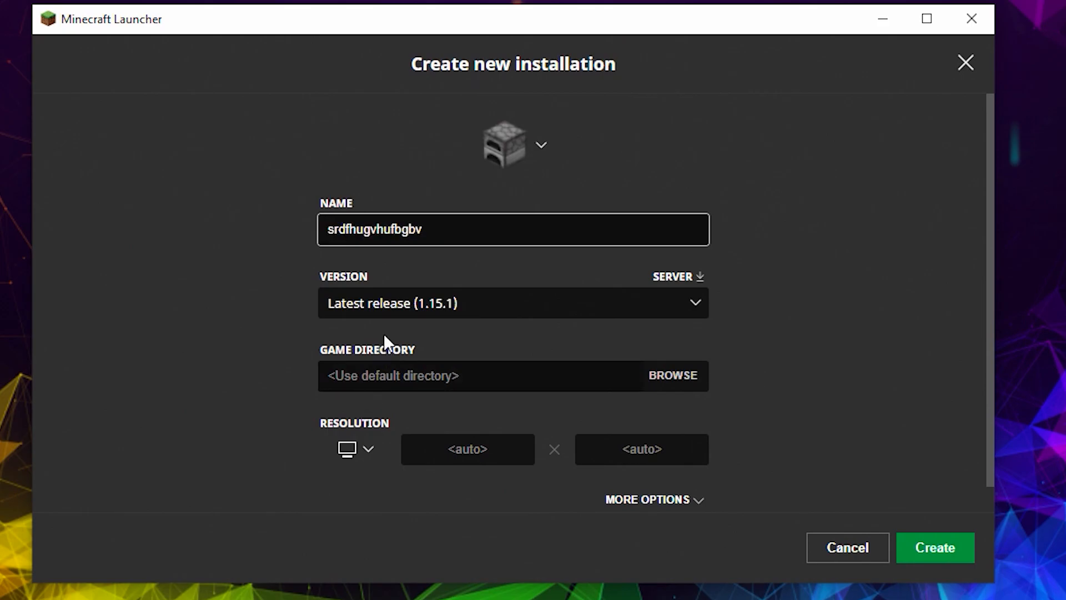
click(513, 303)
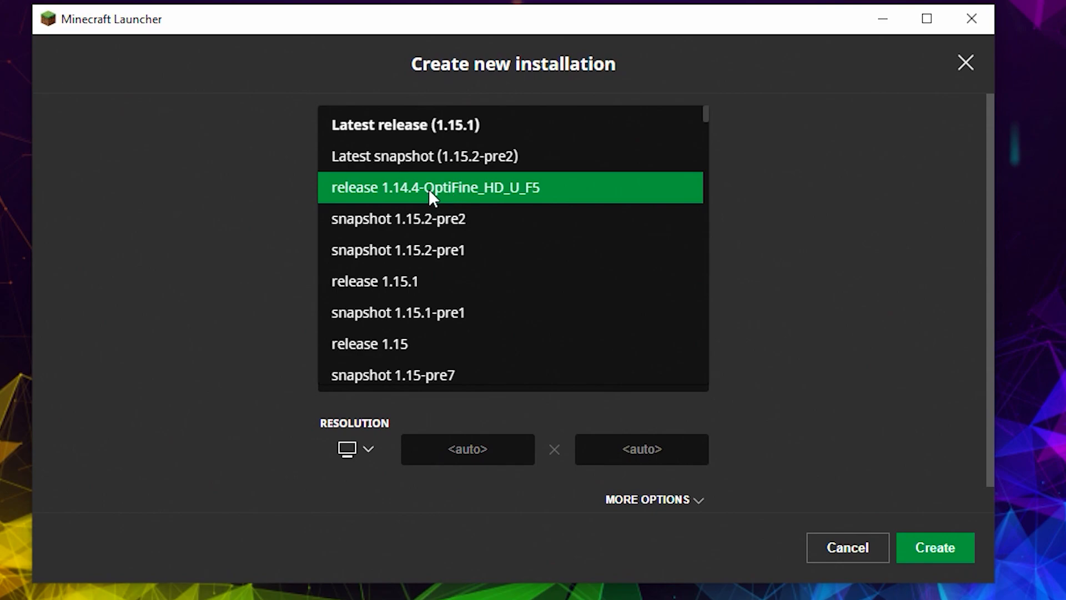
mouse_move(411, 205)
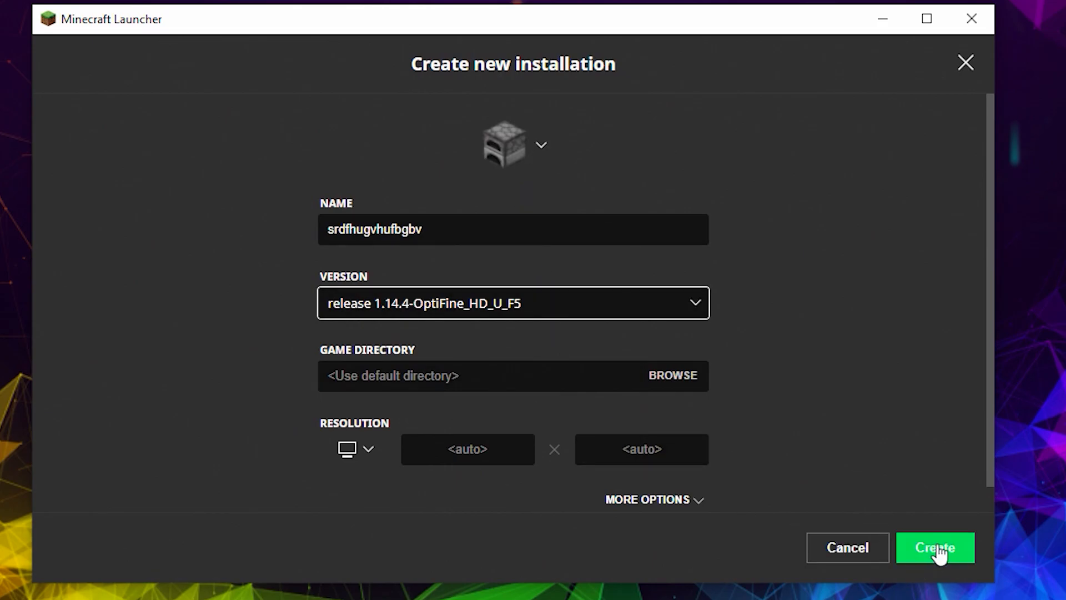
click(935, 548)
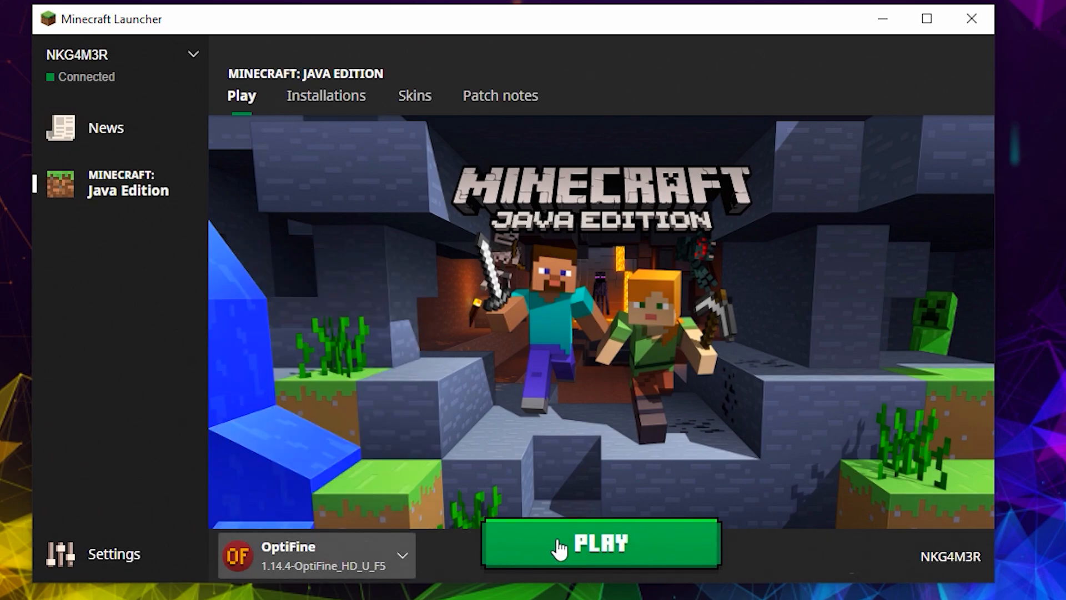
Step: Launch the OptiFine profile and generate a new singleplayer world
click(598, 541)
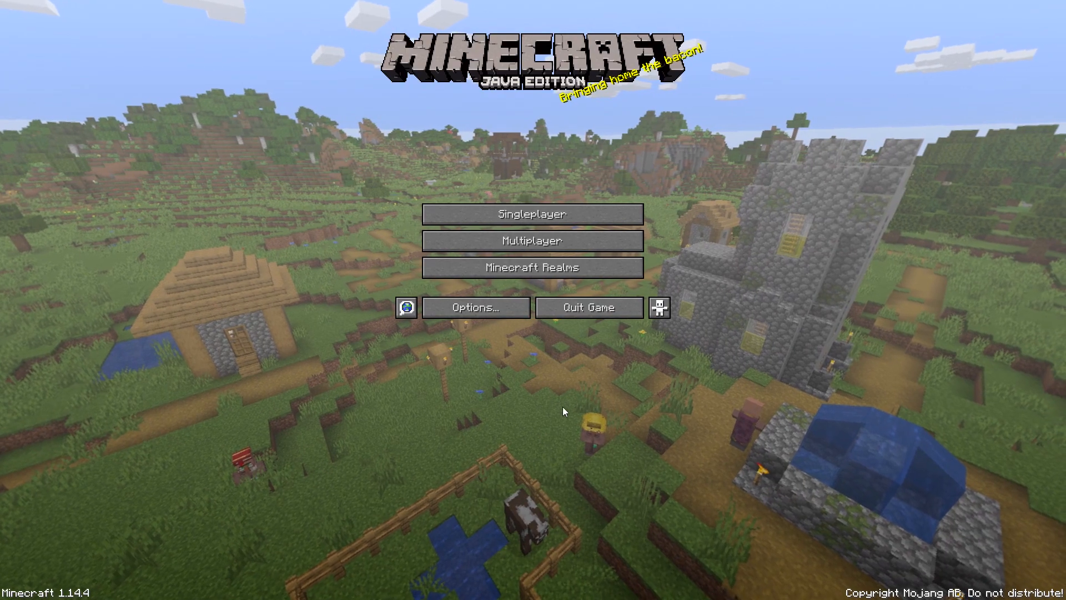
click(531, 214)
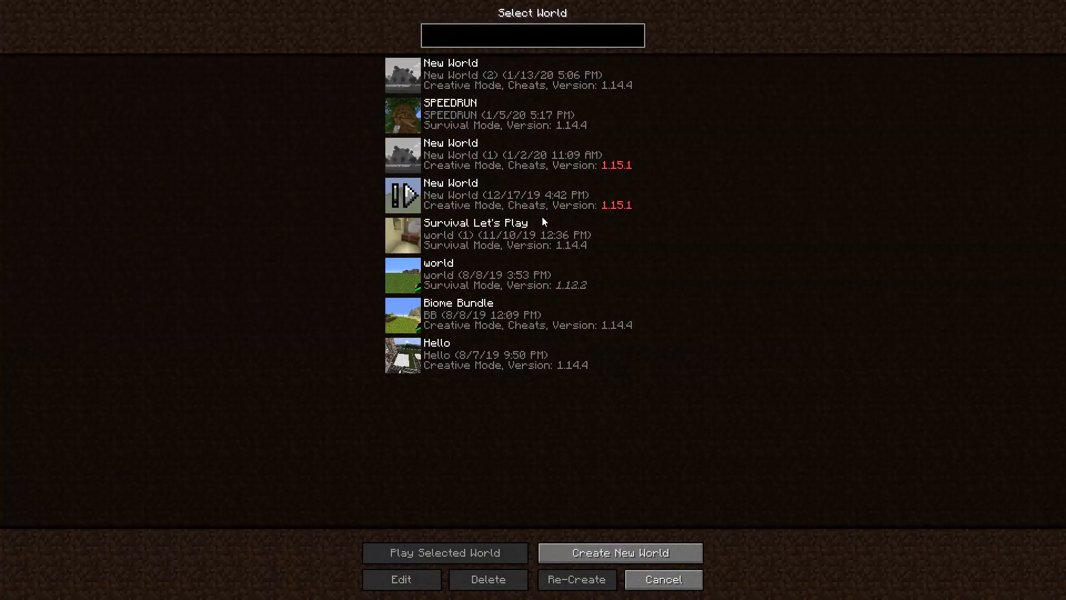
click(622, 553)
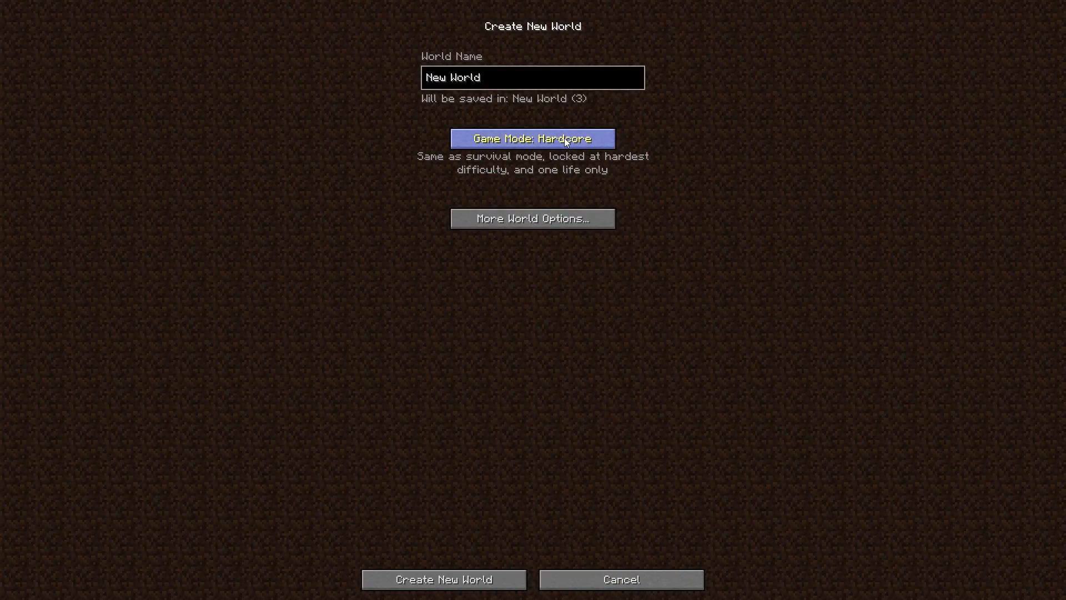
click(441, 595)
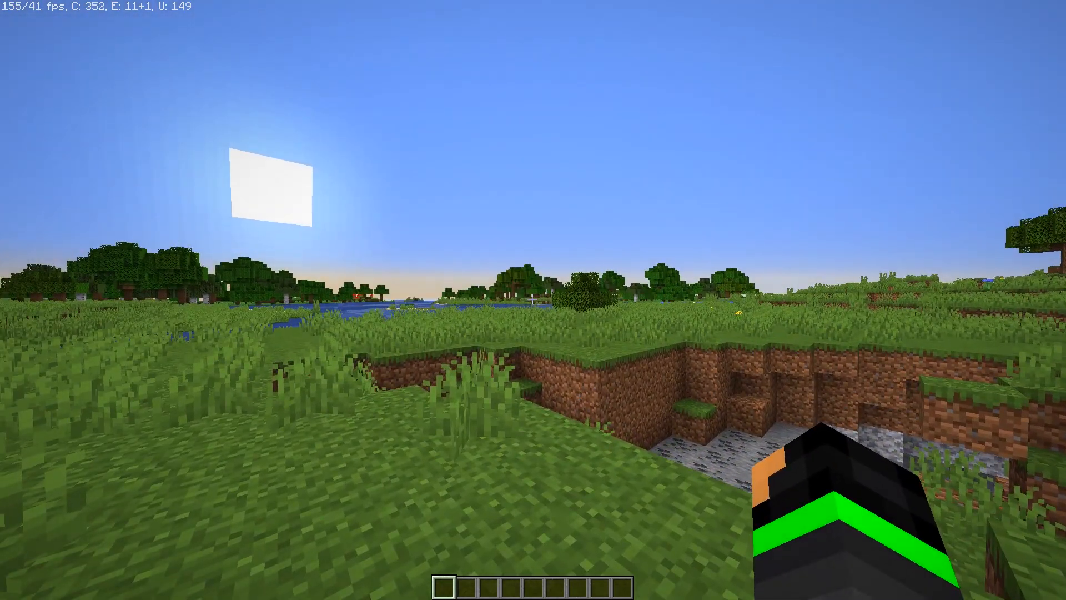
Step: Check the OptiFine 1.14.4 version on the F3 debug overlay, hide it, and pause the game
key(F3)
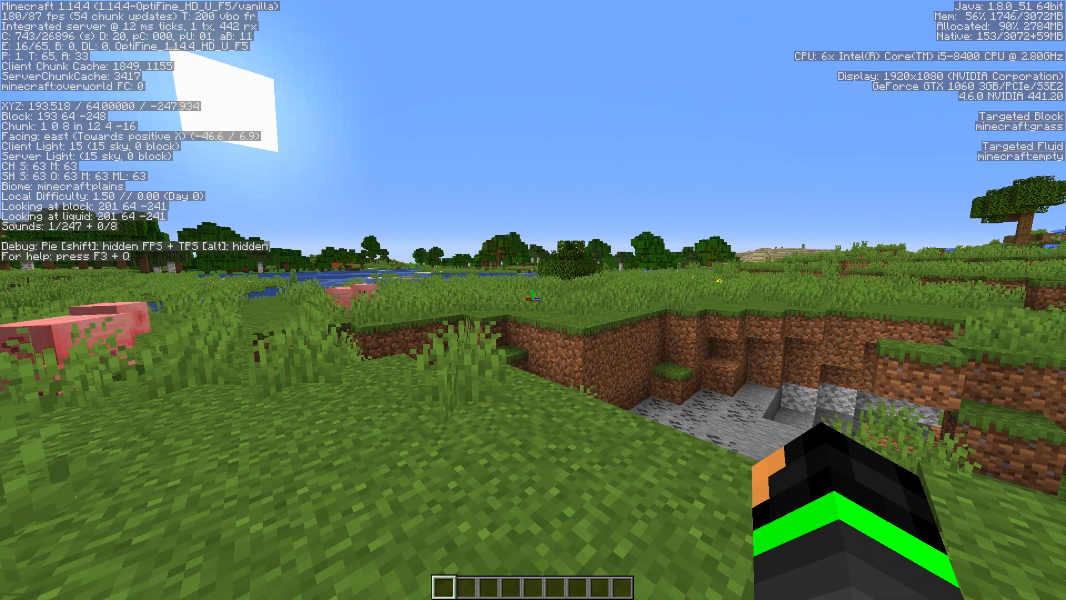
key(F3)
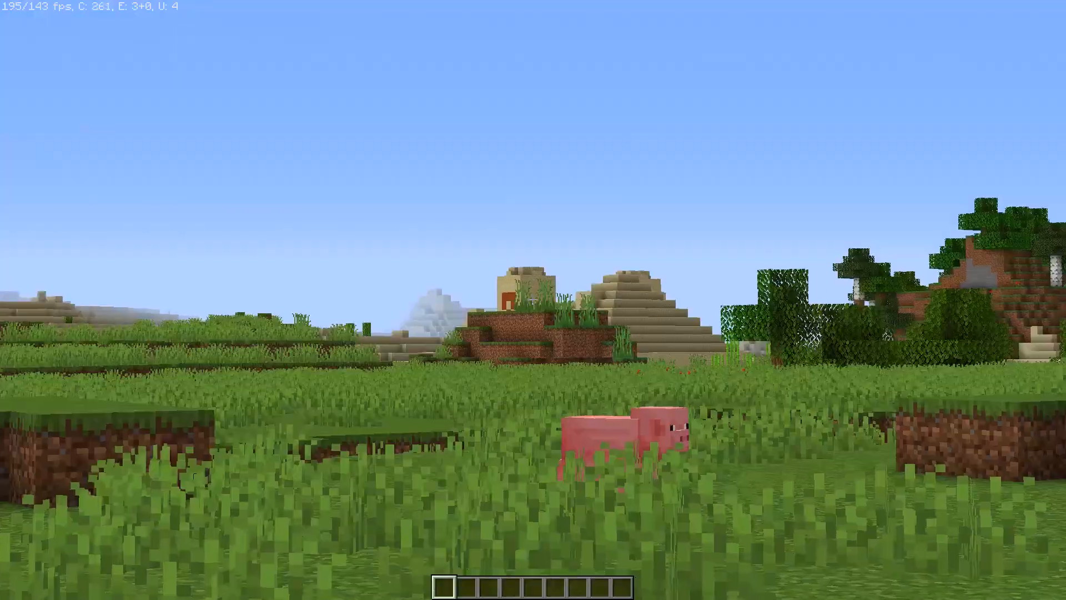
key(Escape)
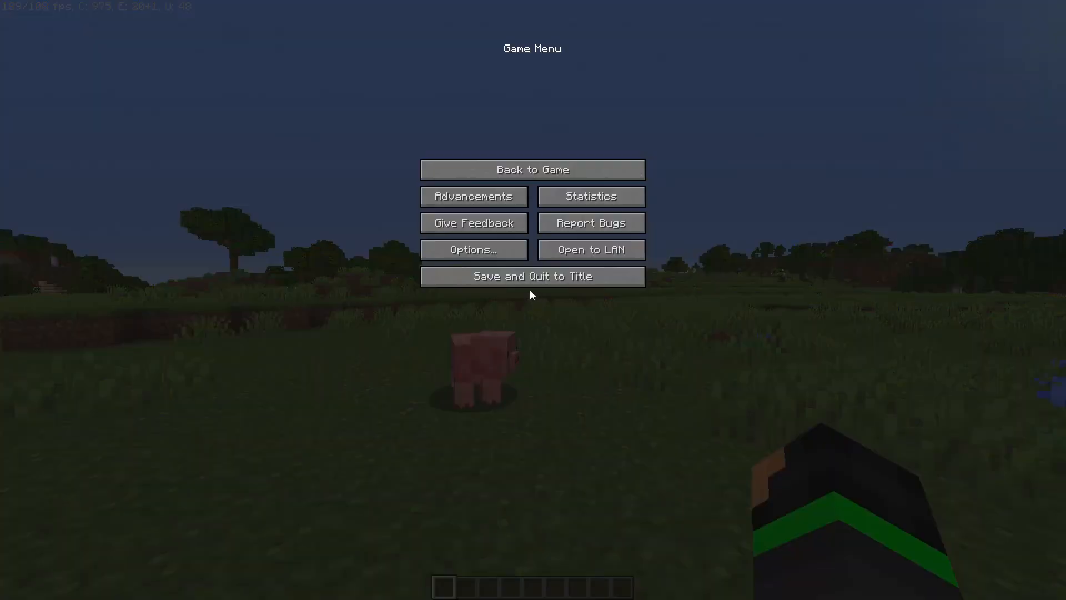
Step: Bind the Zoom control to y in Controls and return to the world
click(473, 249)
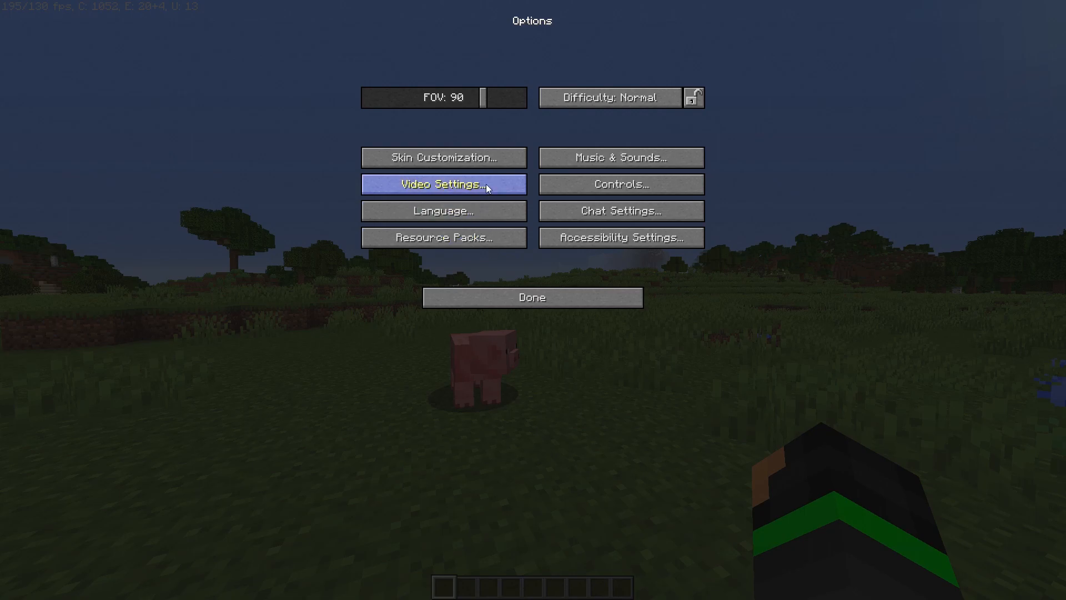
click(622, 185)
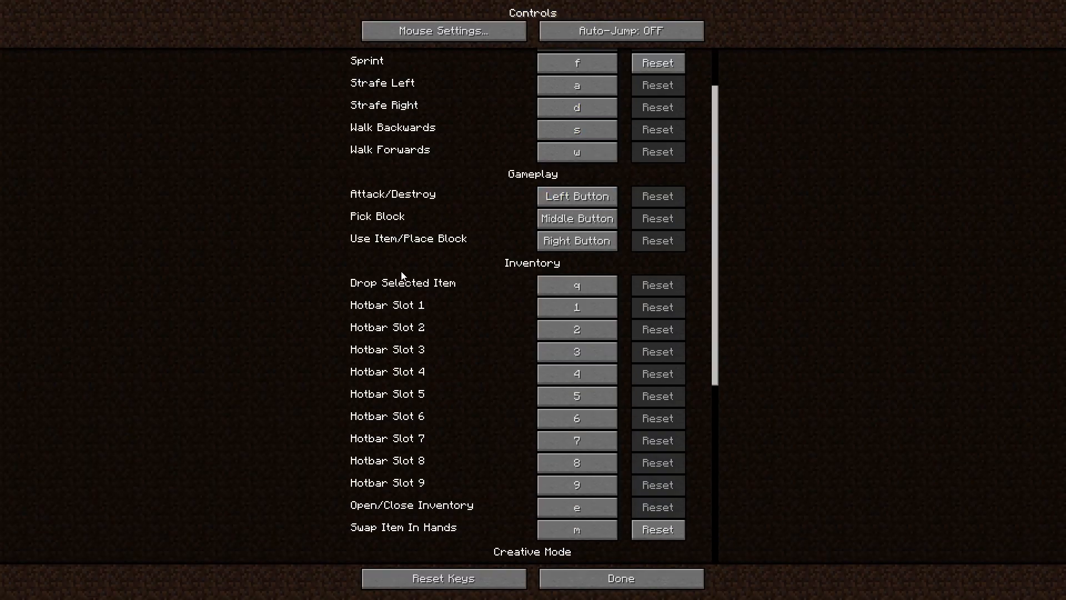
scroll(down, 3)
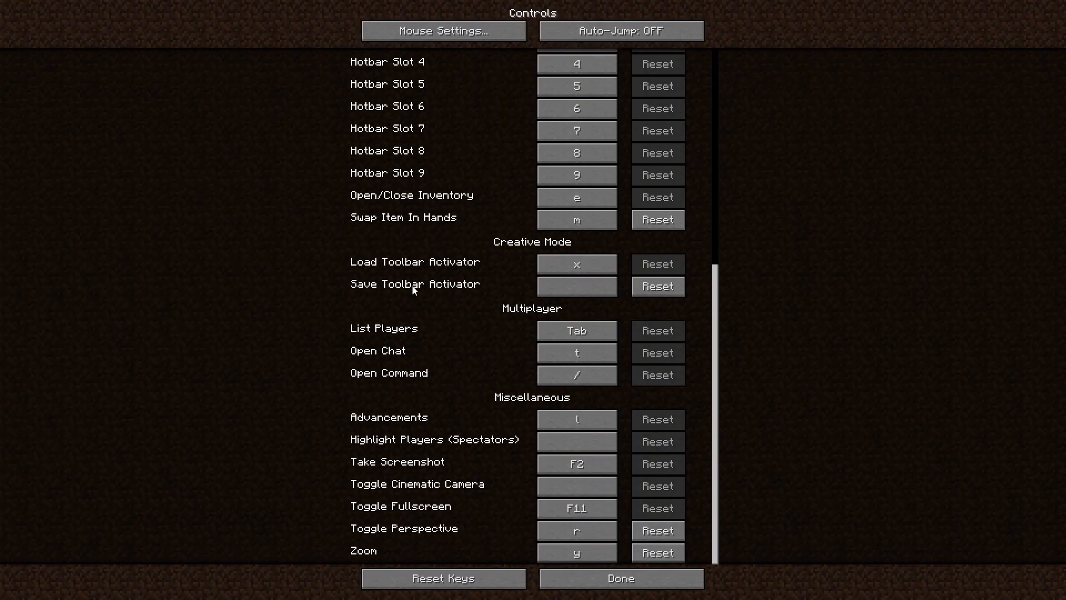
click(576, 553)
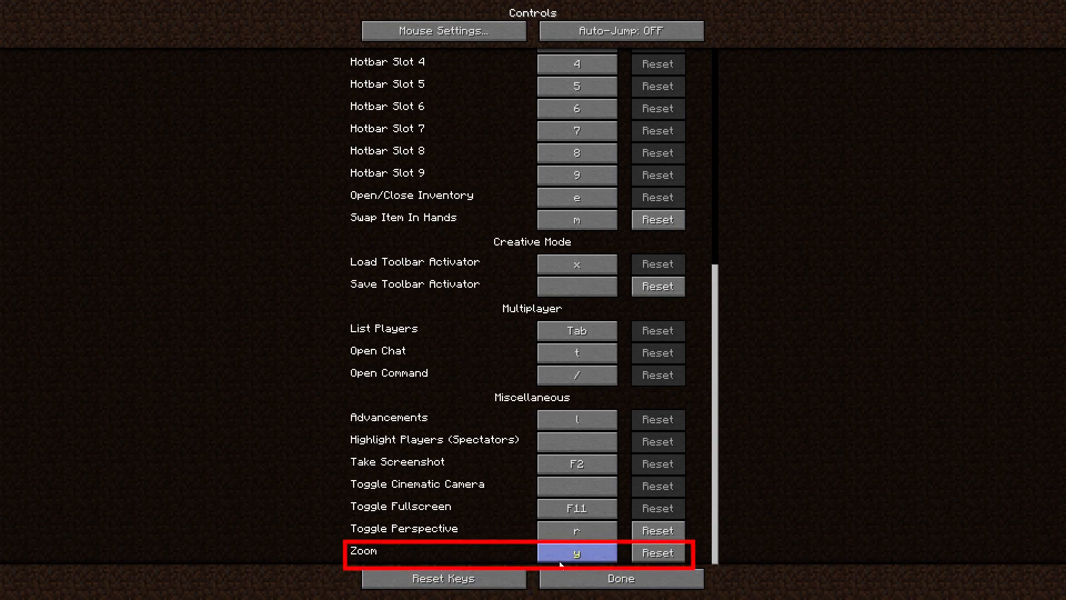
click(622, 579)
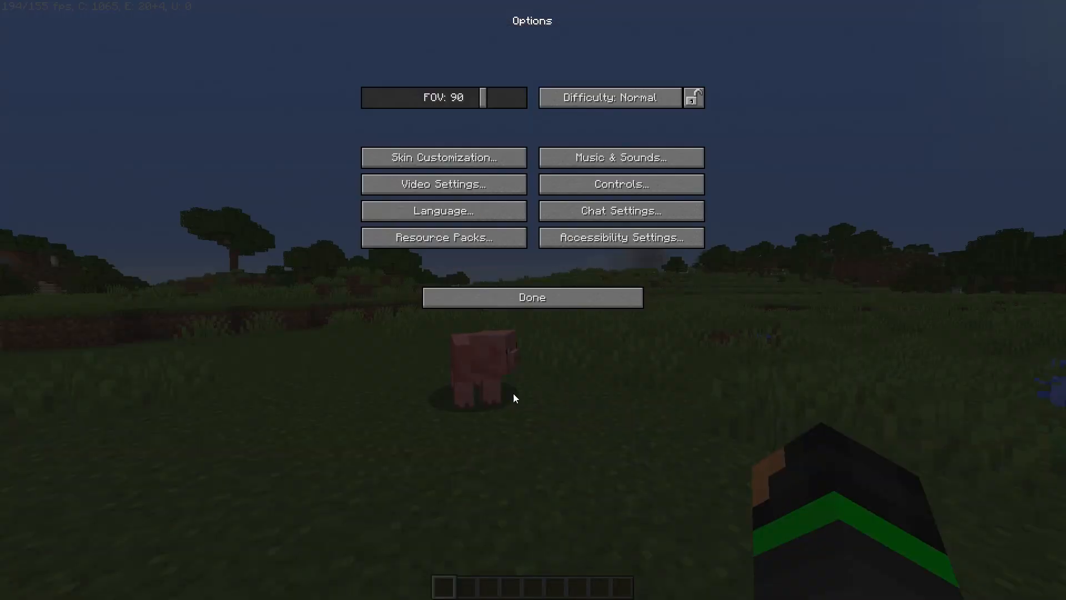
click(532, 297)
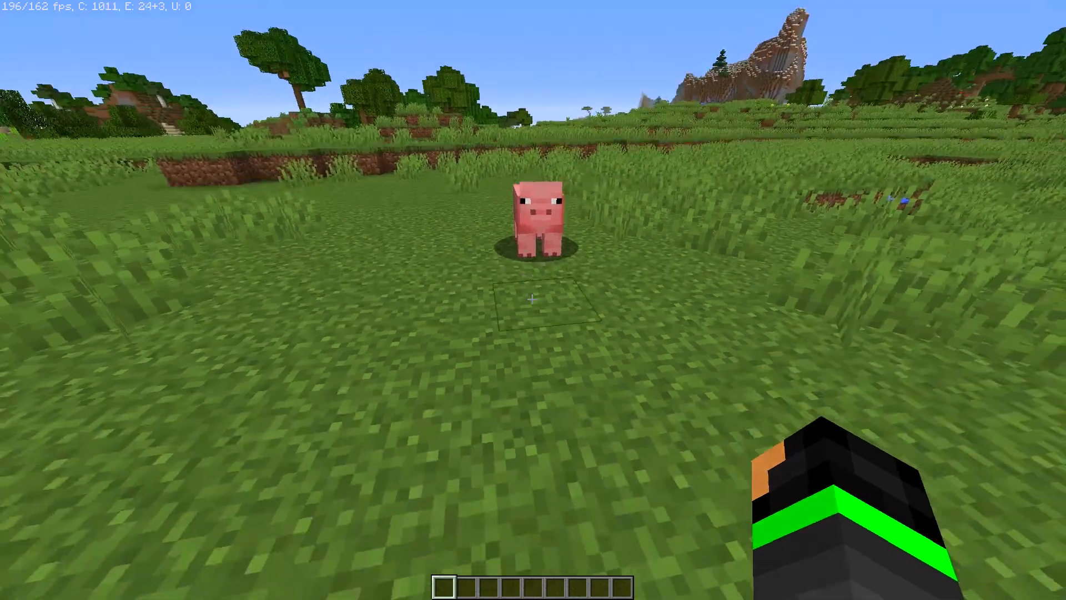